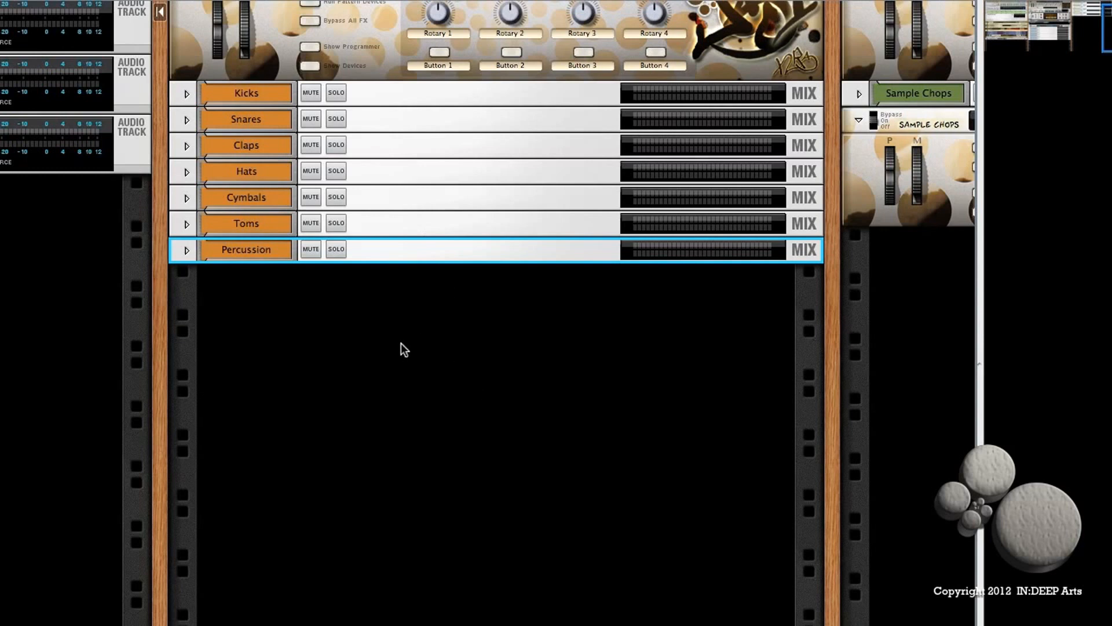
Create a blank Combinator, rename it 'Shaker' and show its internal devices
right_click(407, 276)
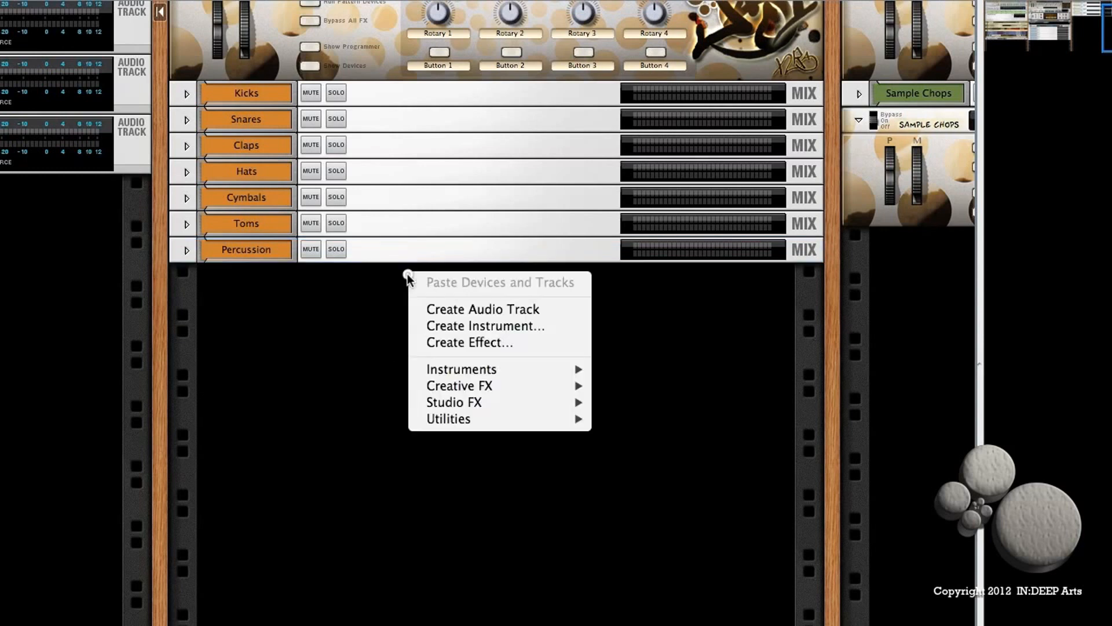
click(456, 370)
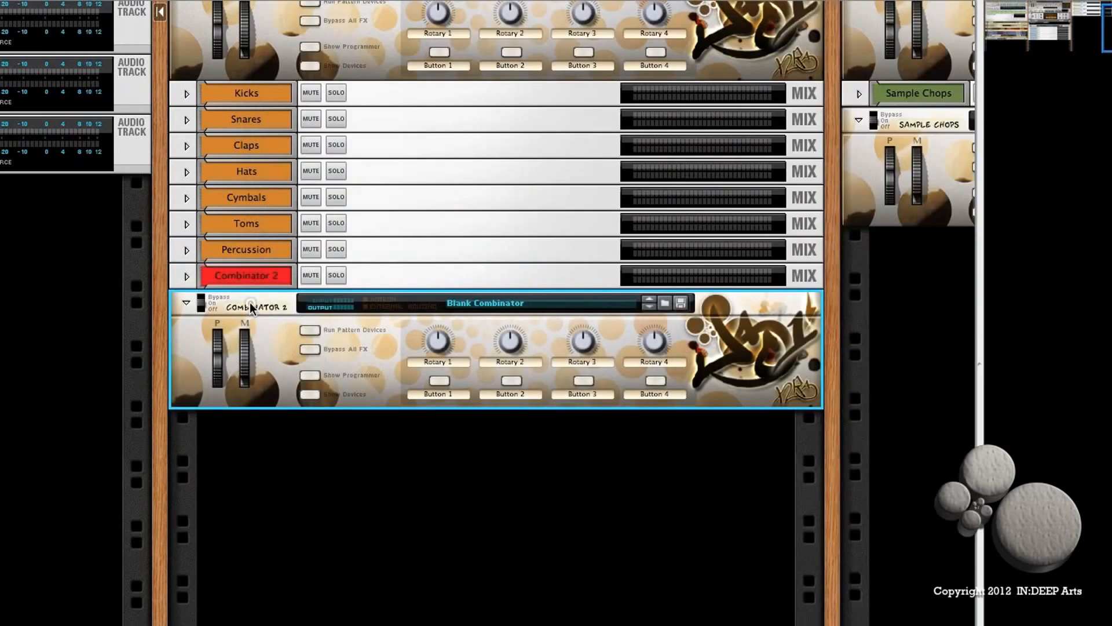
double_click(259, 306)
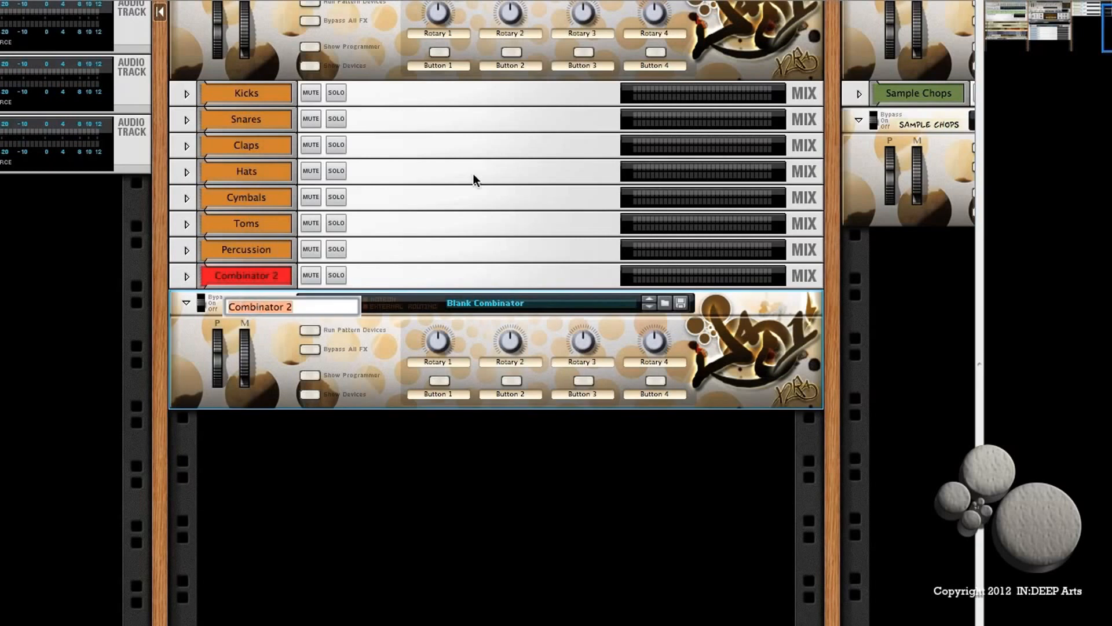
text(Shake)
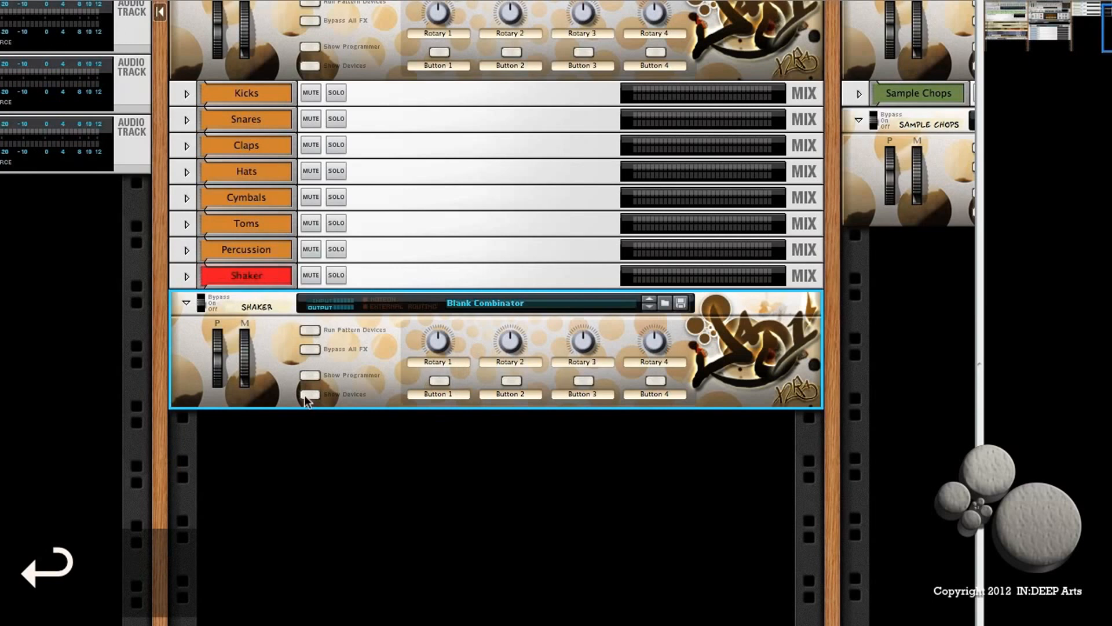
click(310, 394)
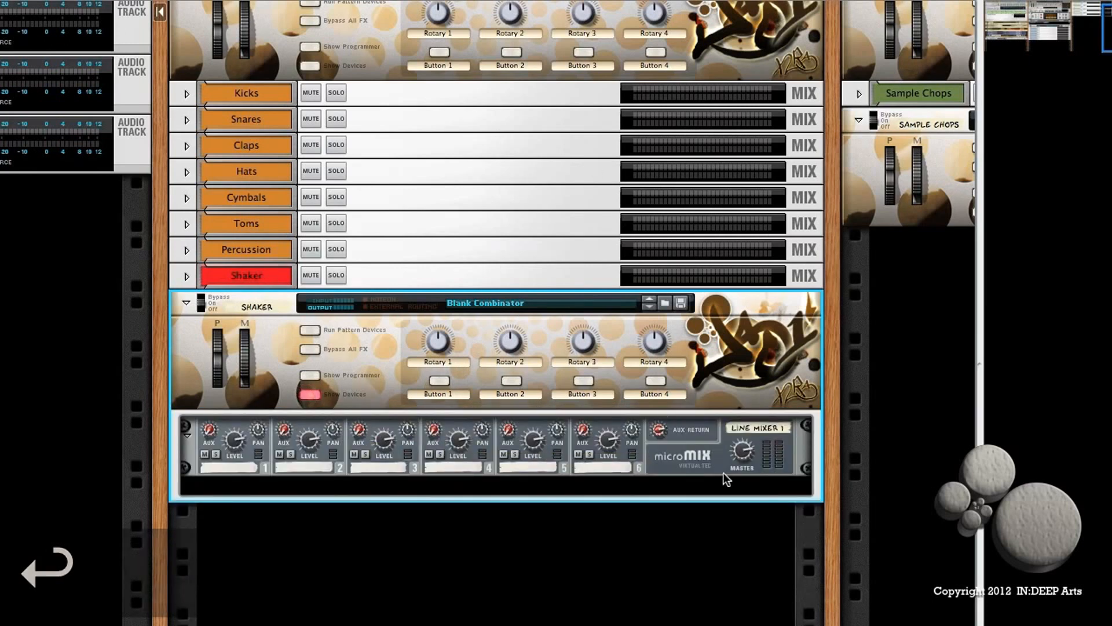
Create an instrument inside the Combinator and browse Factory Sound Bank > Dr Rex Percussion Loops for a shaker loop
right_click(667, 472)
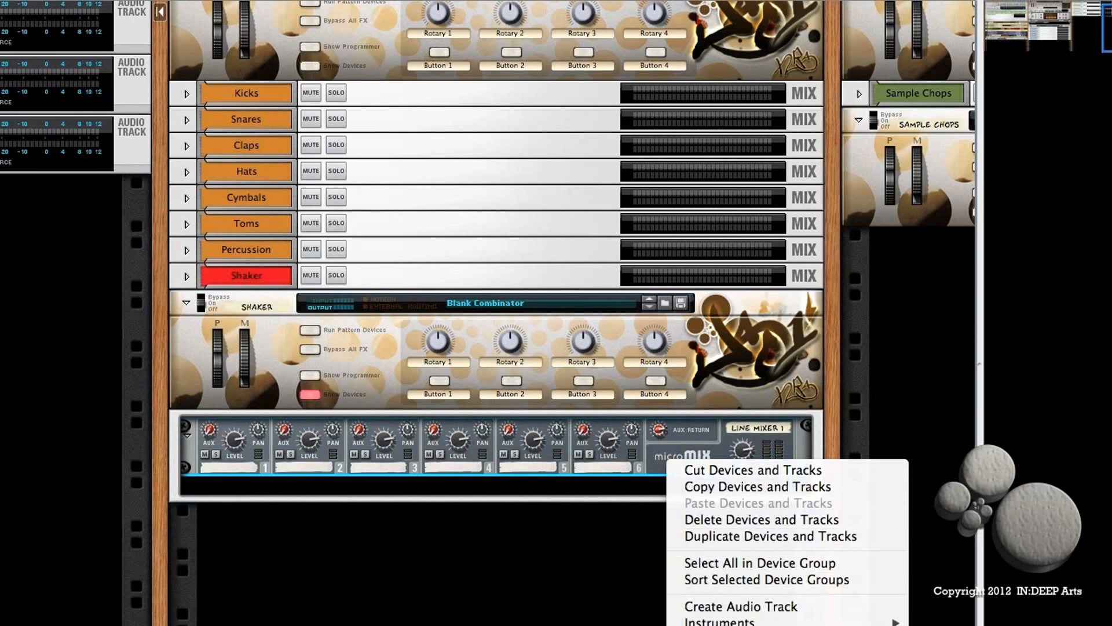
mouse_move(719, 614)
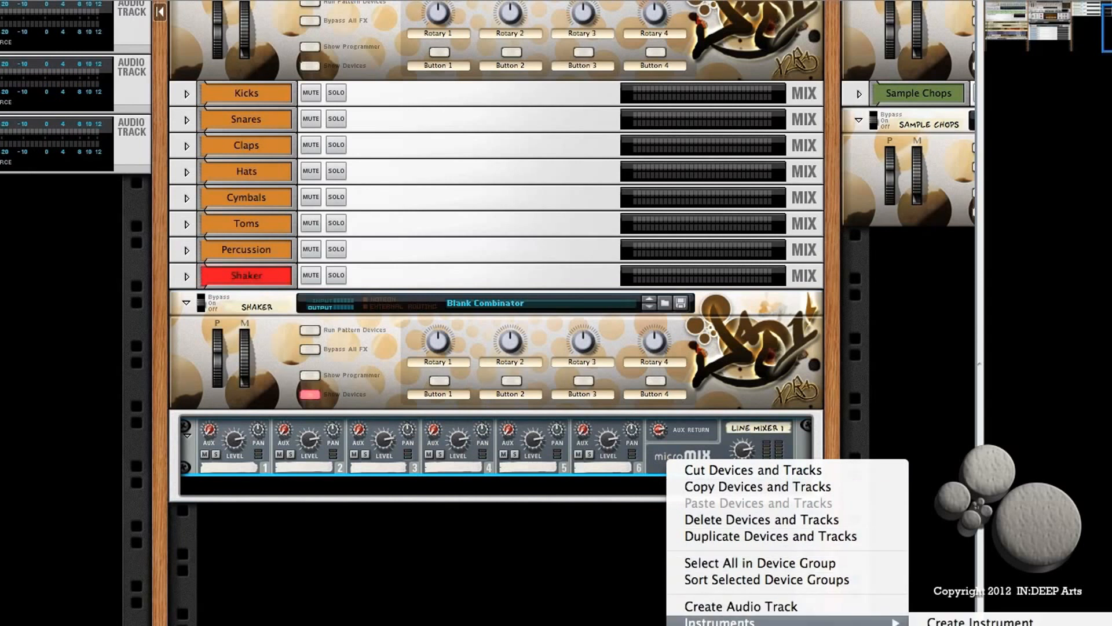
click(979, 621)
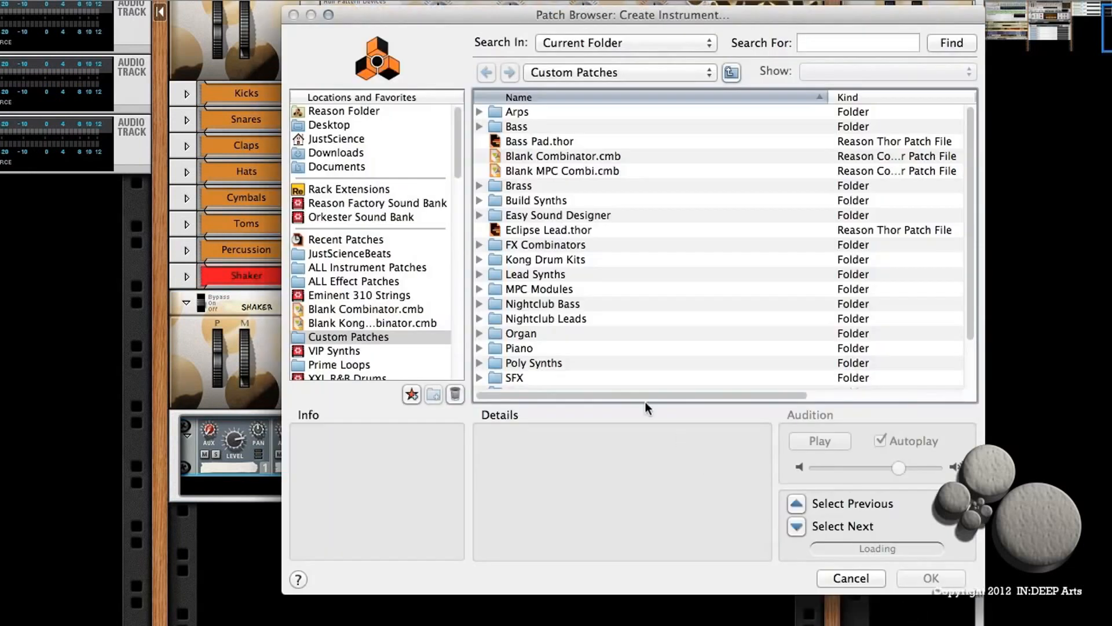
click(377, 203)
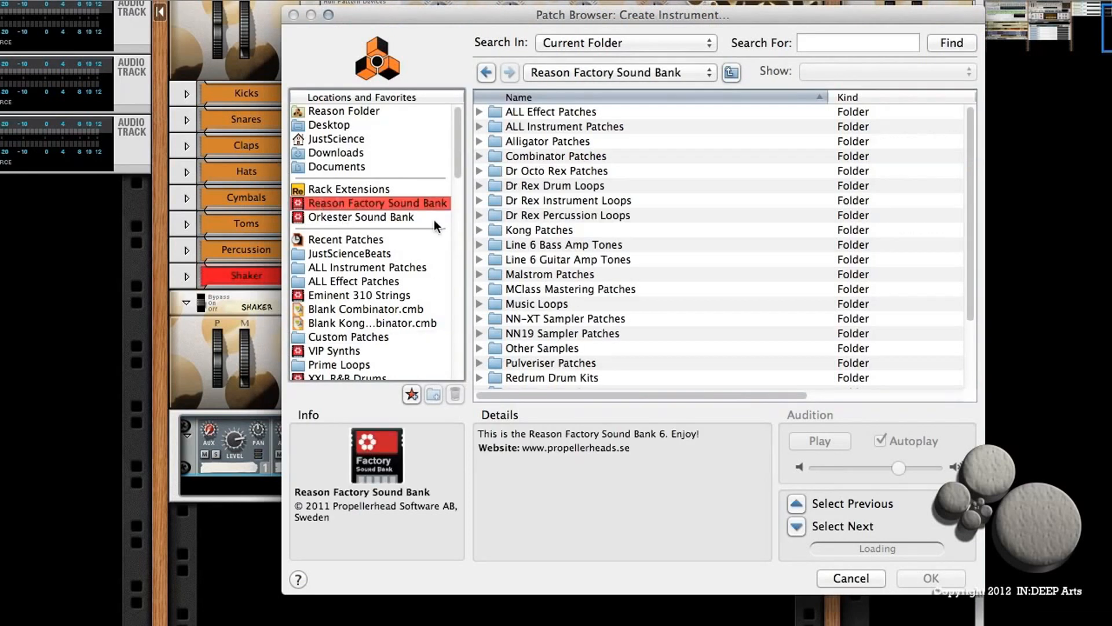
double_click(567, 216)
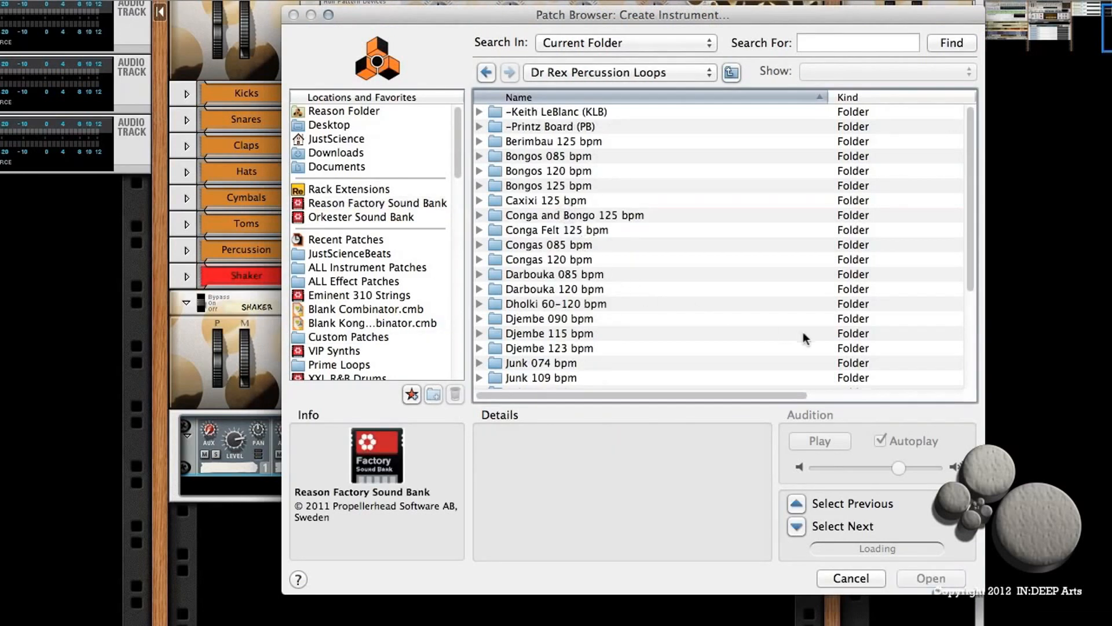
scroll(down, 3)
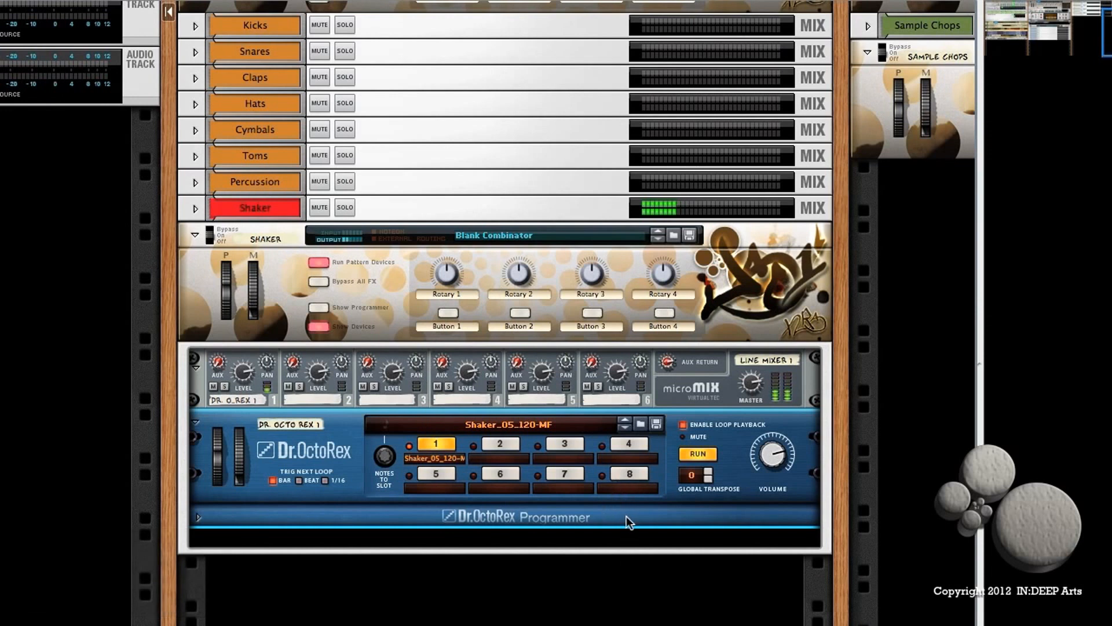
Create a Pulsar Dual LFO under the Dr. OctoRex from the device context menu
right_click(627, 522)
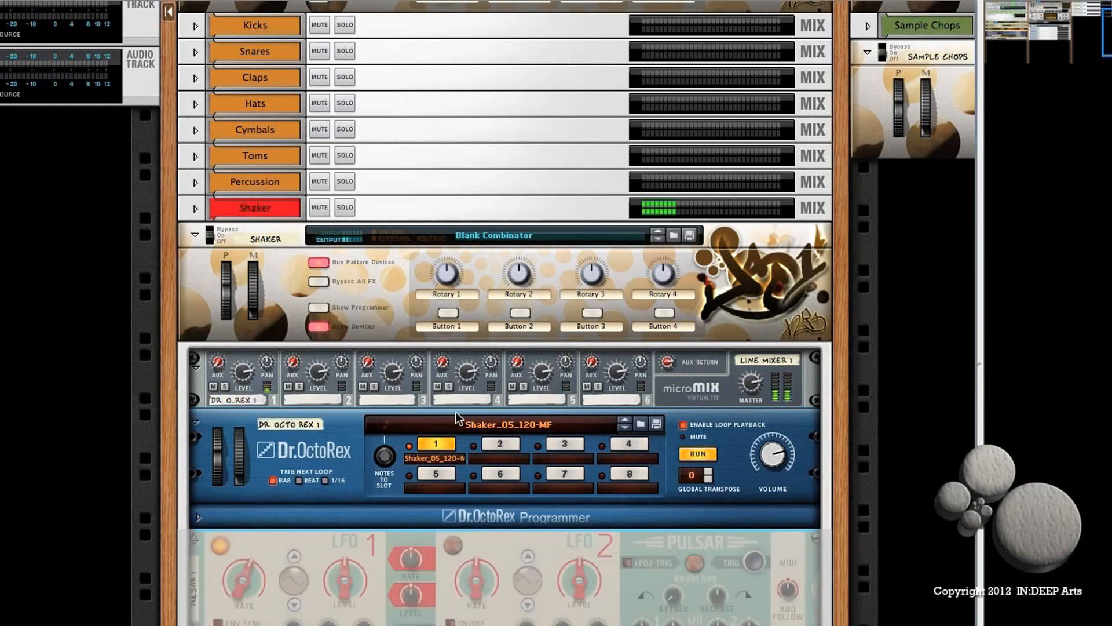
scroll(down, 3)
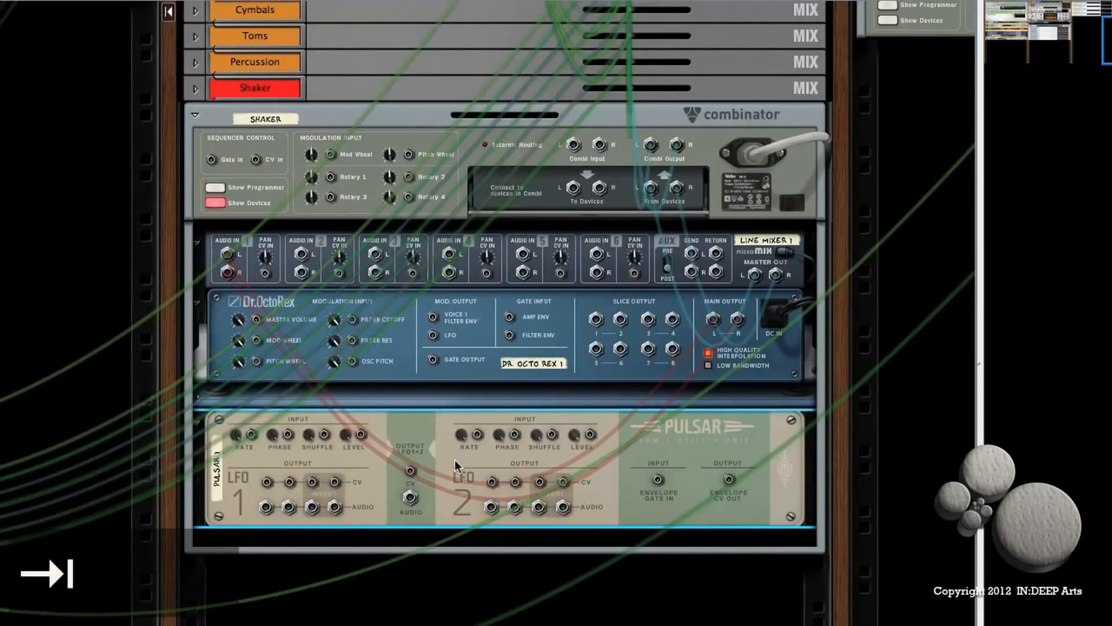
mouse_move(340, 509)
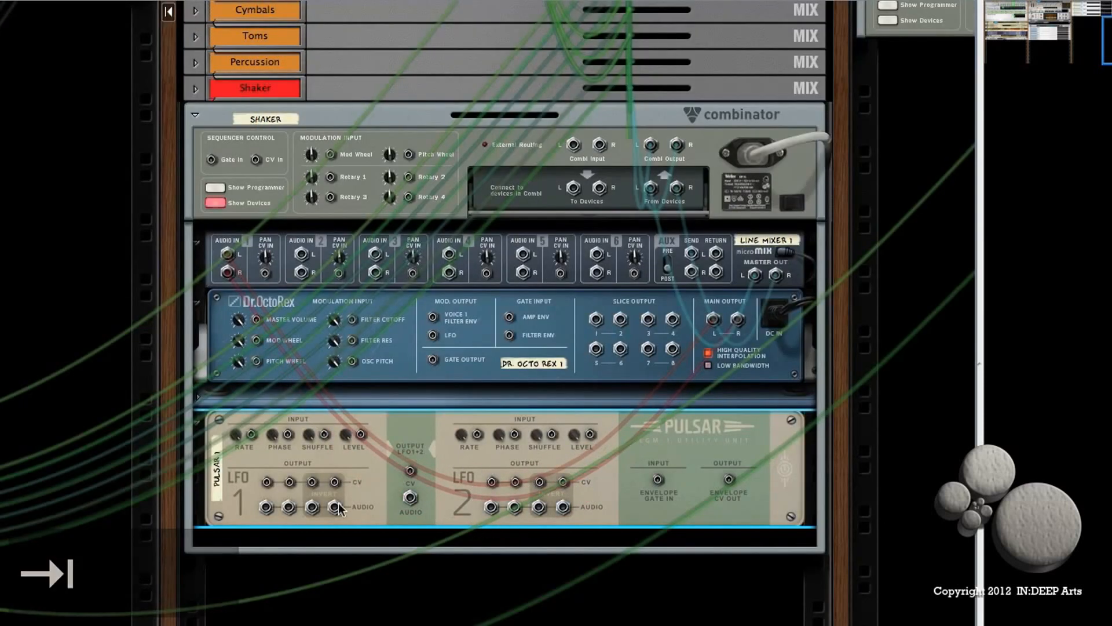
mouse_move(415, 448)
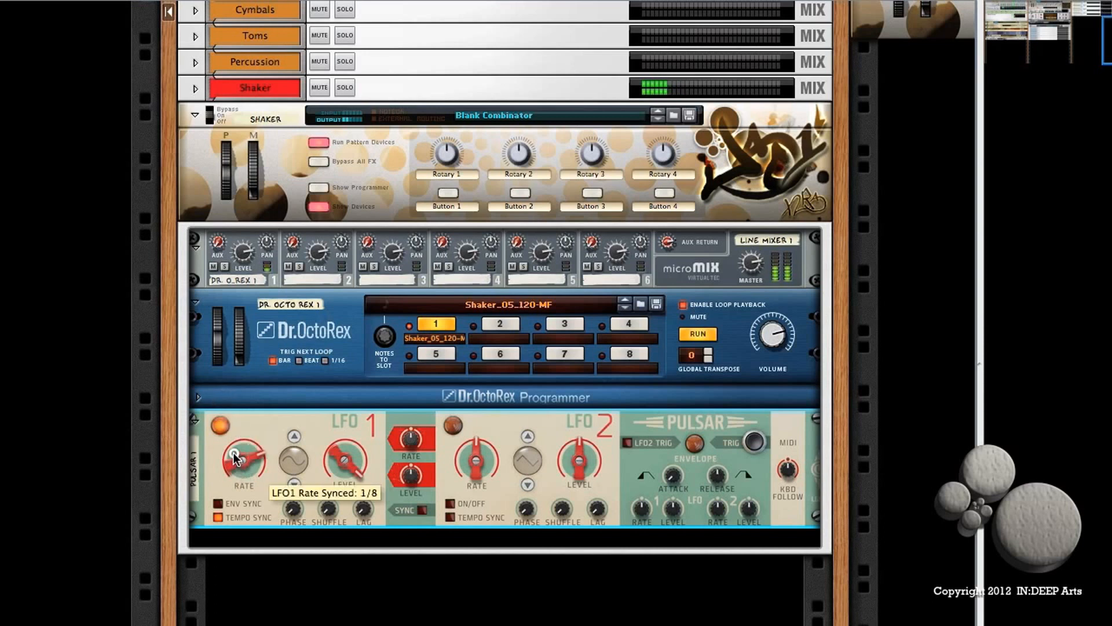
mouse_move(456, 343)
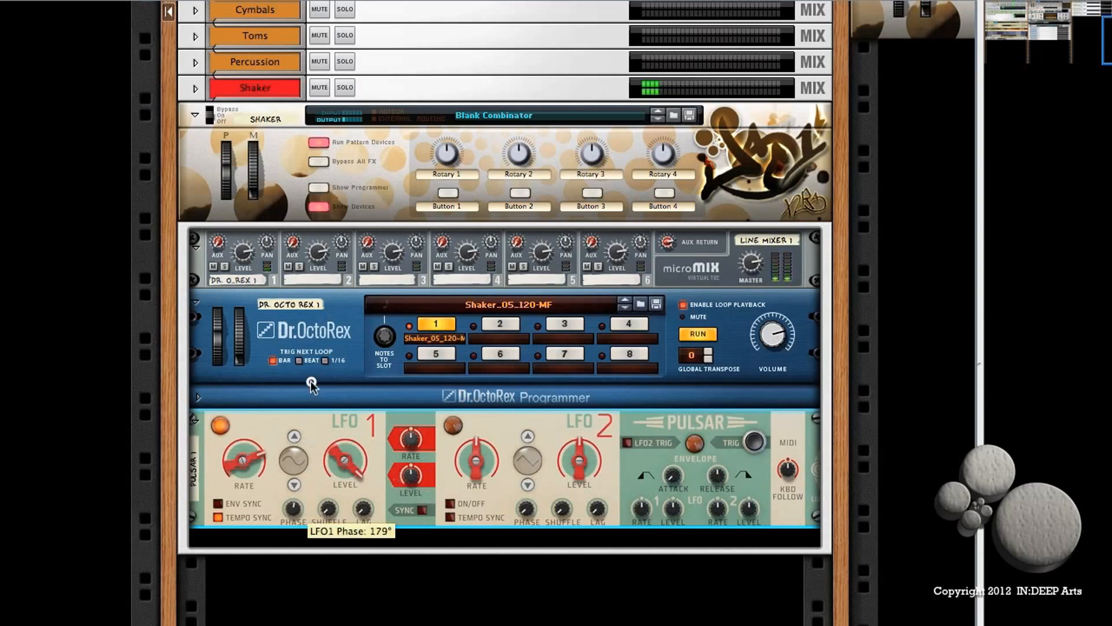
Turn Pulsar LFO 1's Phase knob to about 179 degrees
drag(310, 385, 319, 468)
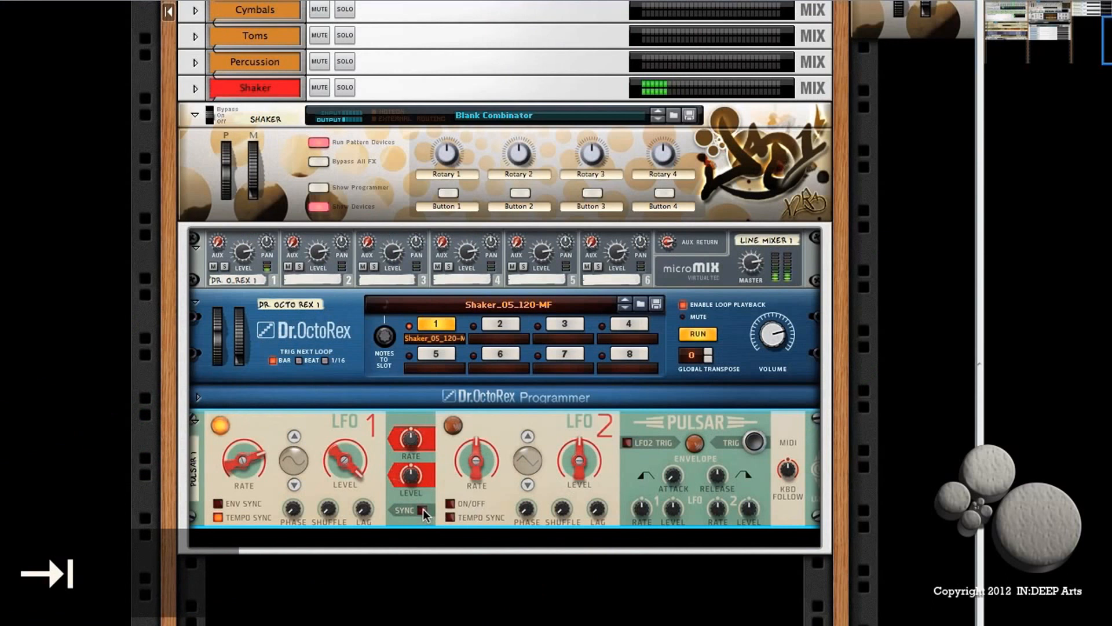
Sync LFO 2 to LFO 1, set its rate to 1/8 and raise the LFO2-to-LFO1 Rate amount
click(452, 504)
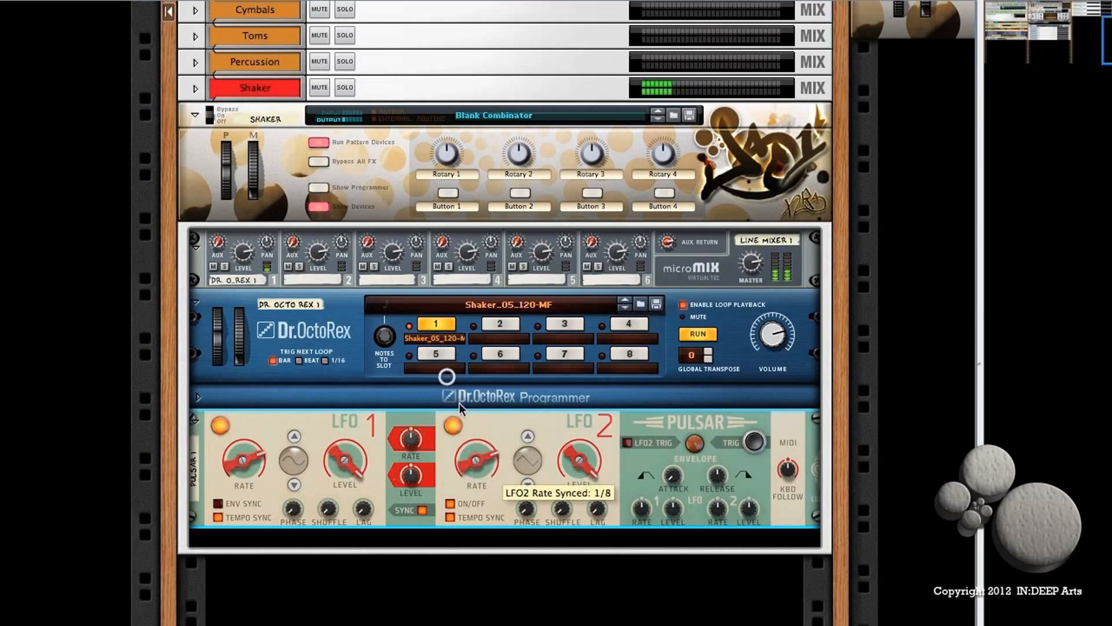
drag(475, 457, 472, 478)
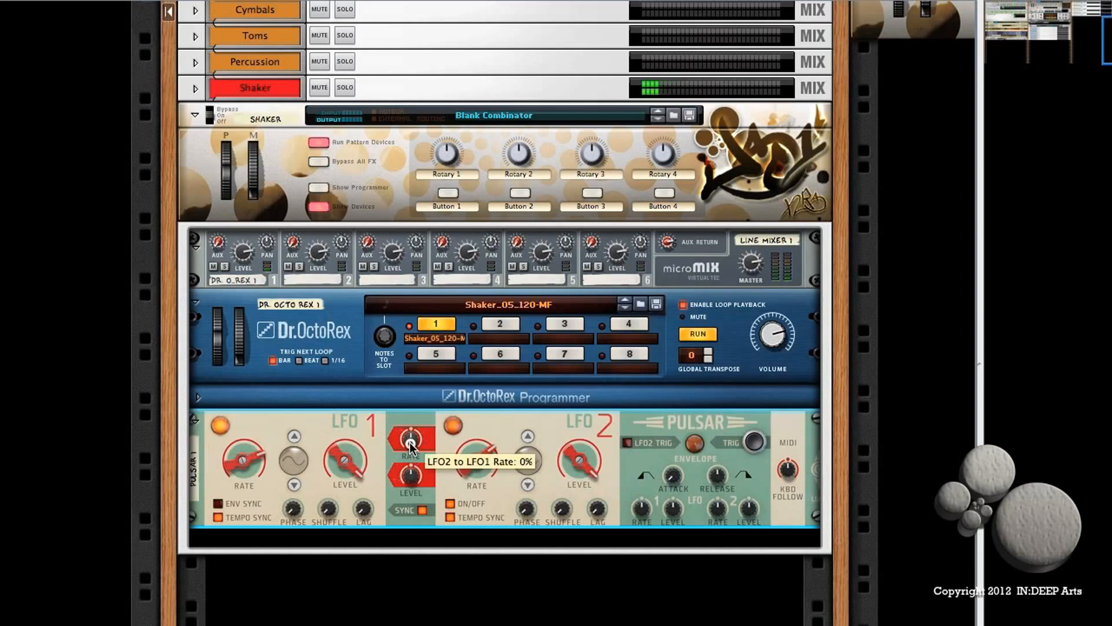
drag(410, 438, 435, 509)
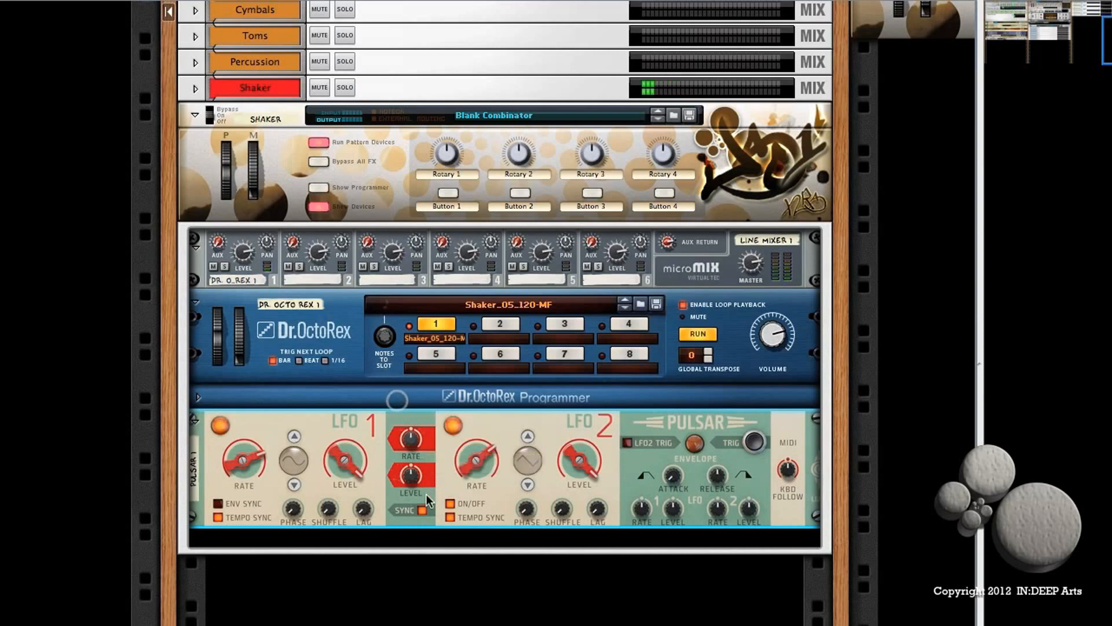
mouse_move(409, 475)
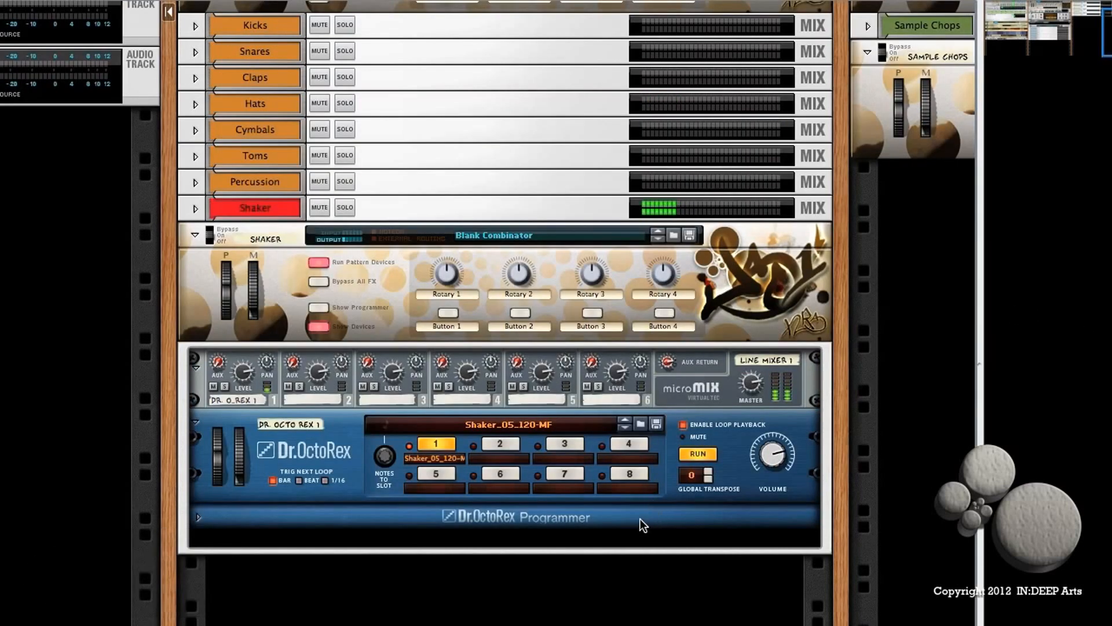
Add a Spider CV Merger & Splitter under the Dr. OctoRex, then bring up the menu for a Malström
right_click(640, 525)
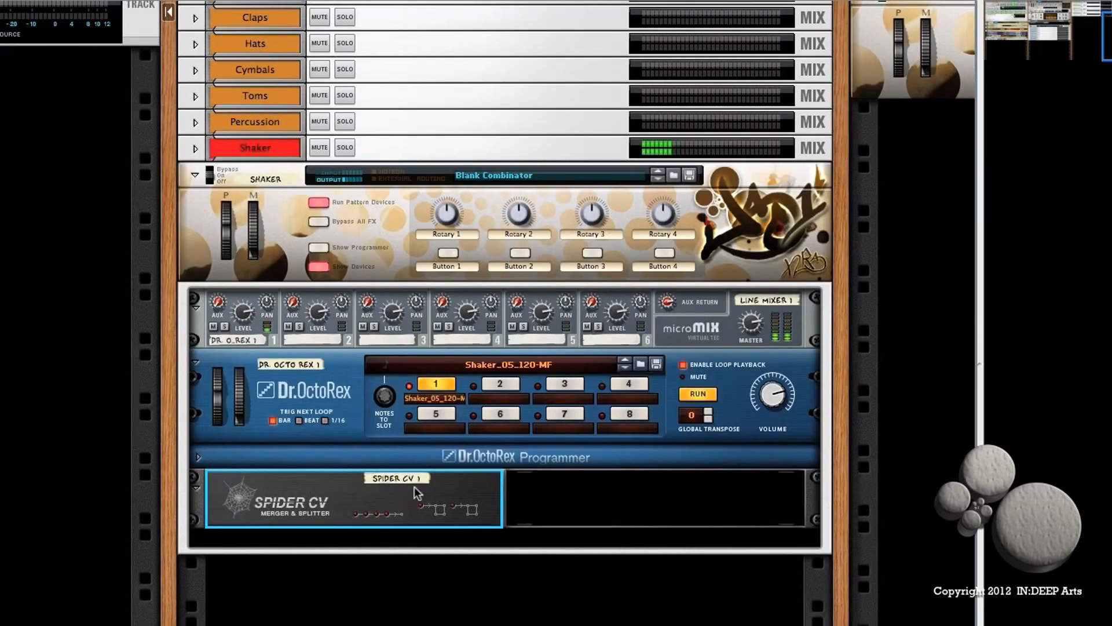
mouse_move(484, 498)
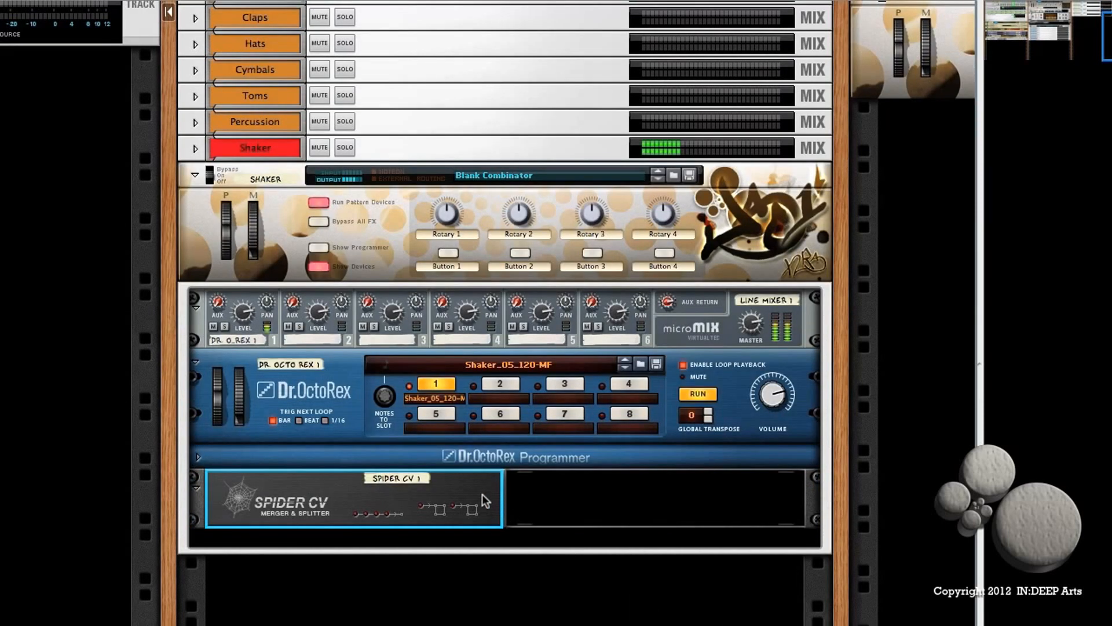
right_click(482, 500)
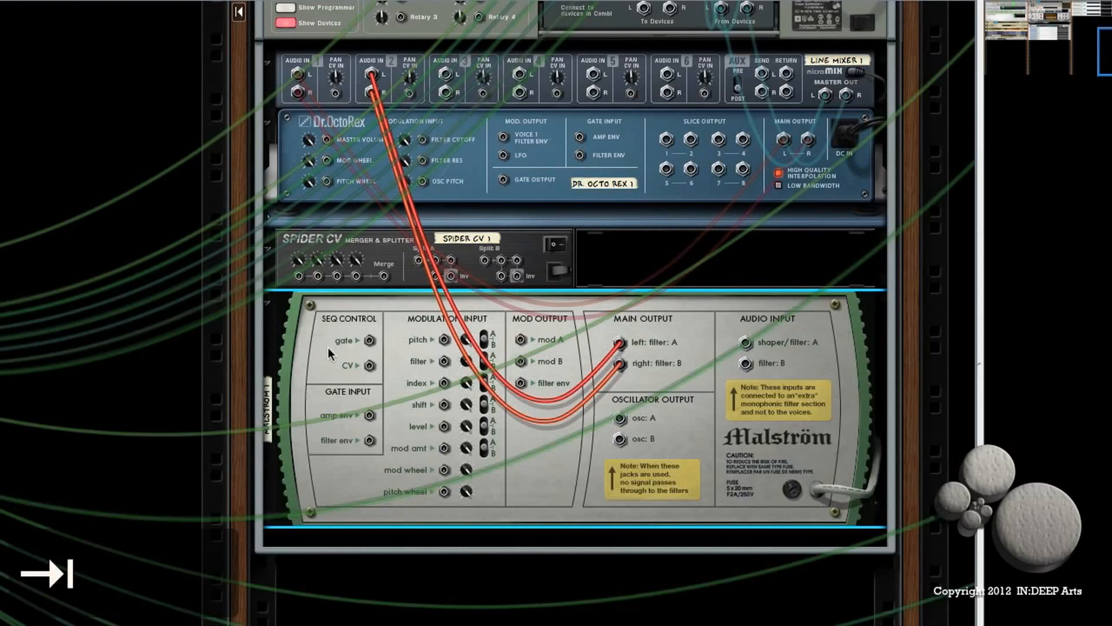
mouse_move(482, 440)
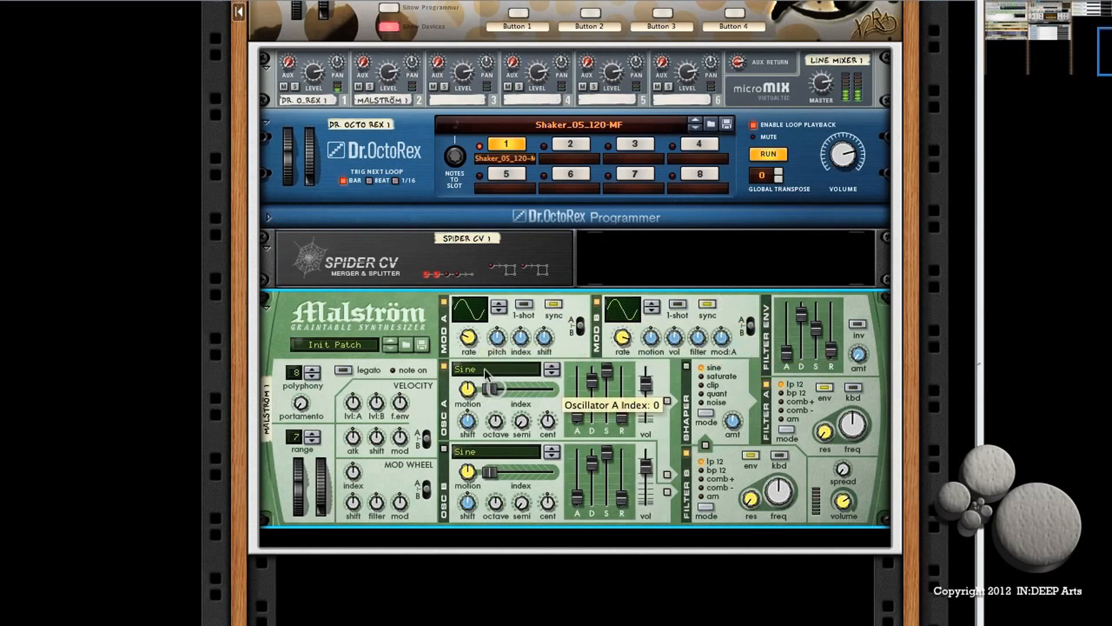
mouse_move(603, 330)
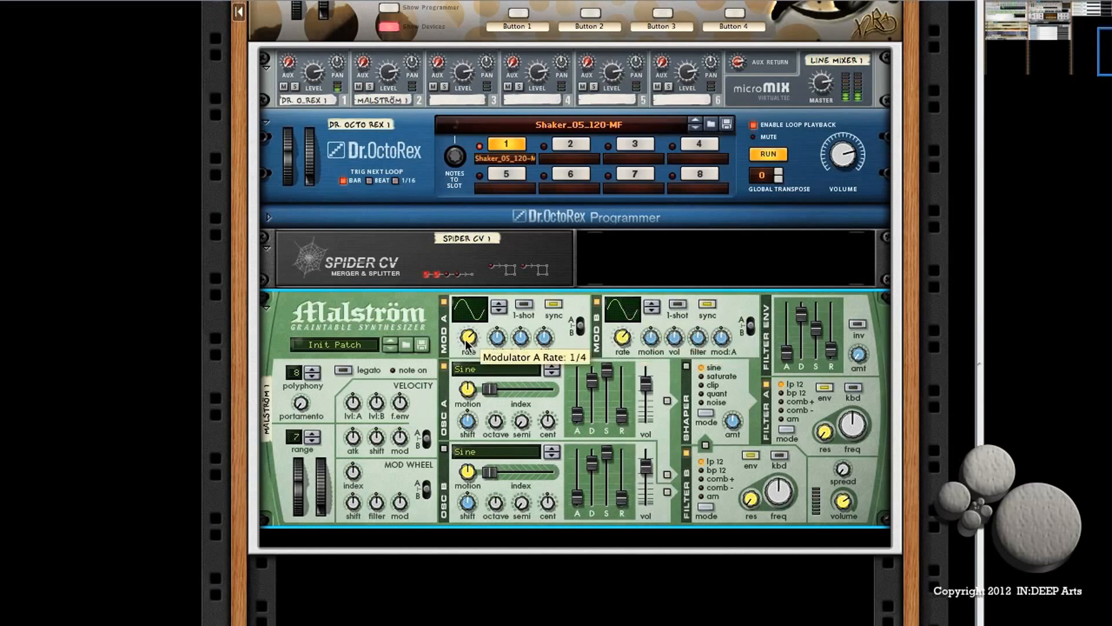
Drag the Malström Mod A Rate knob to 1/4
drag(467, 337, 467, 323)
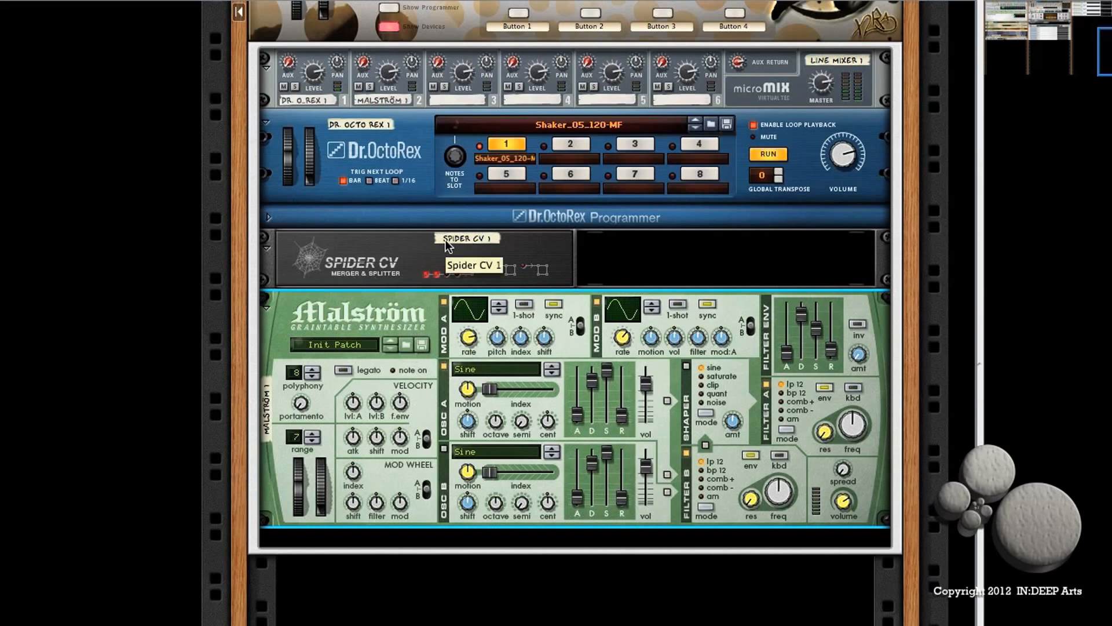
mouse_move(233, 326)
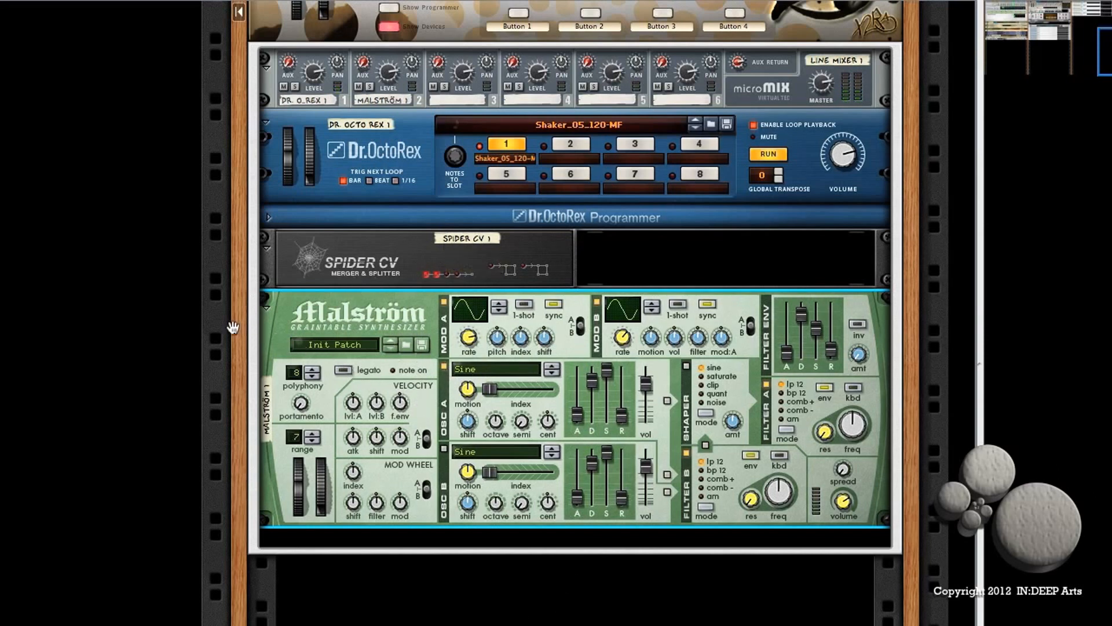